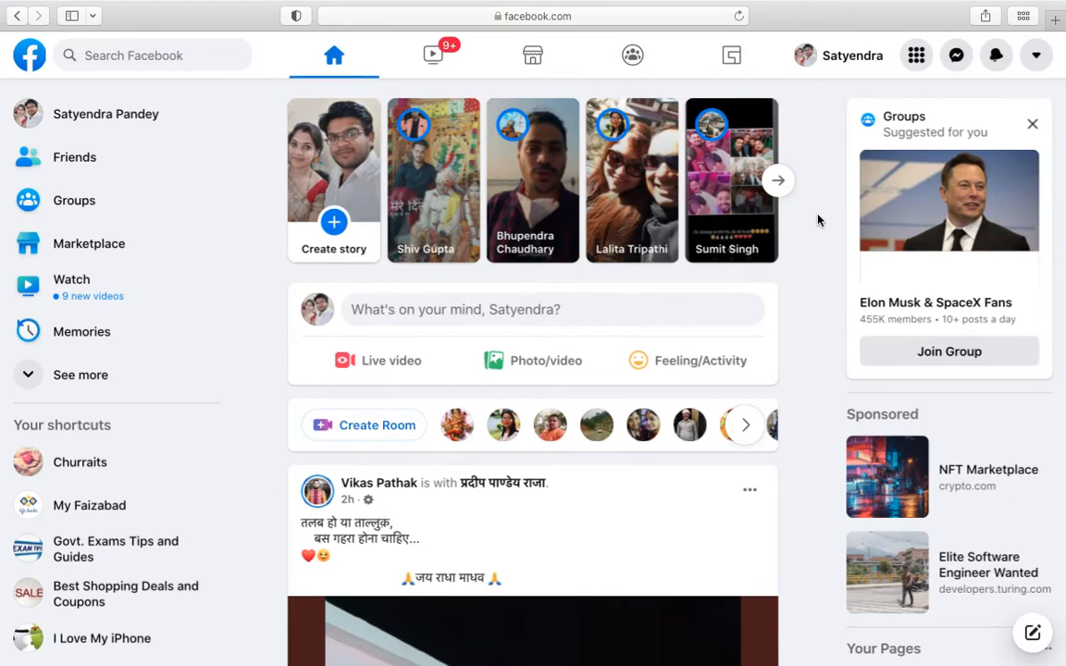
# Step: Expand the left sidebar via See more and scroll down to the Pages shortcut
pyautogui.scroll(-3)
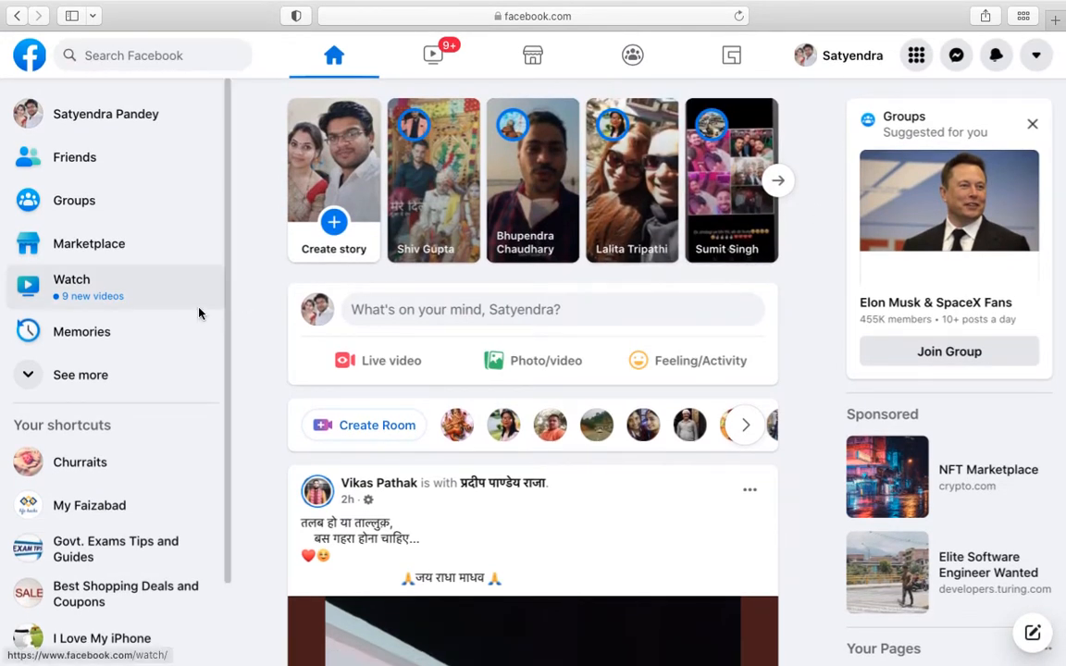
pyautogui.moveTo(262, 348)
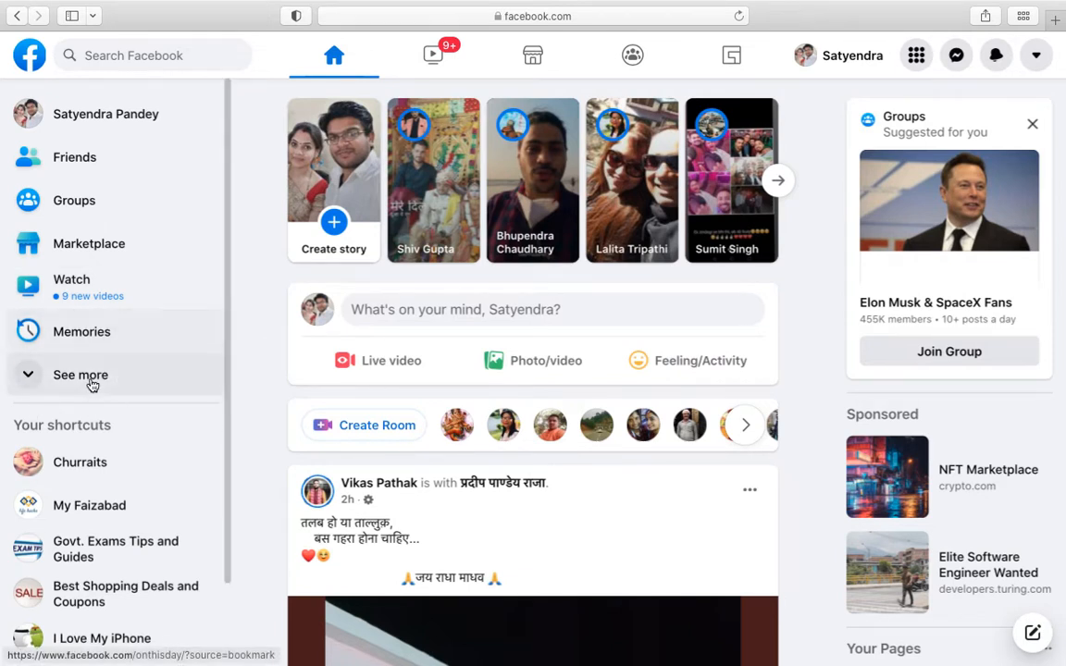
pyautogui.click(82, 374)
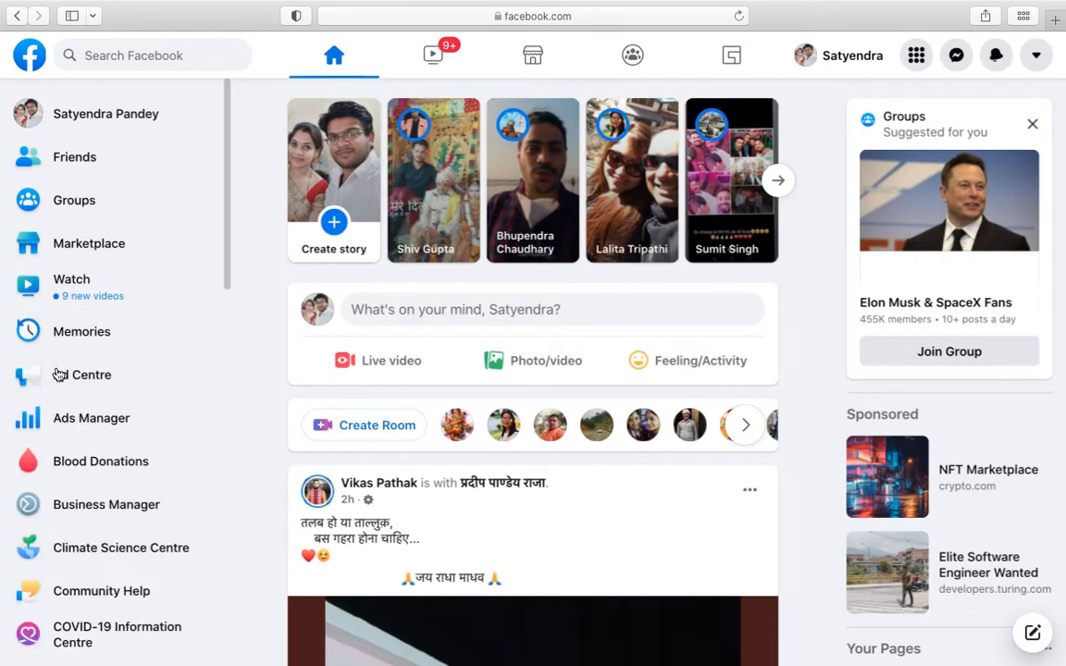
pyautogui.scroll(-3)
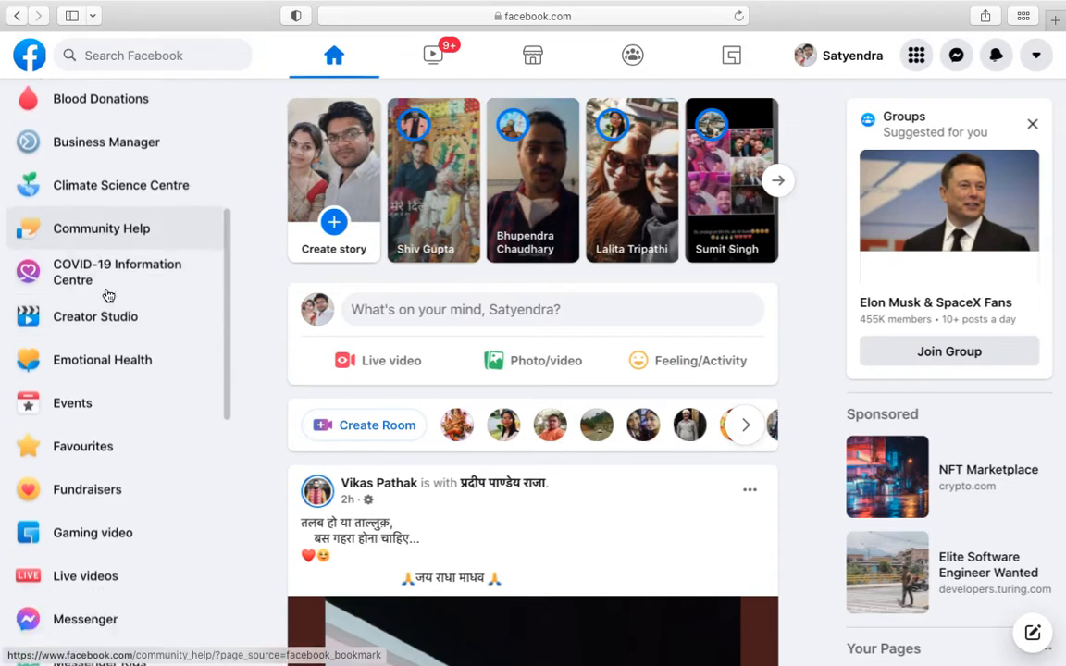
pyautogui.scroll(-3)
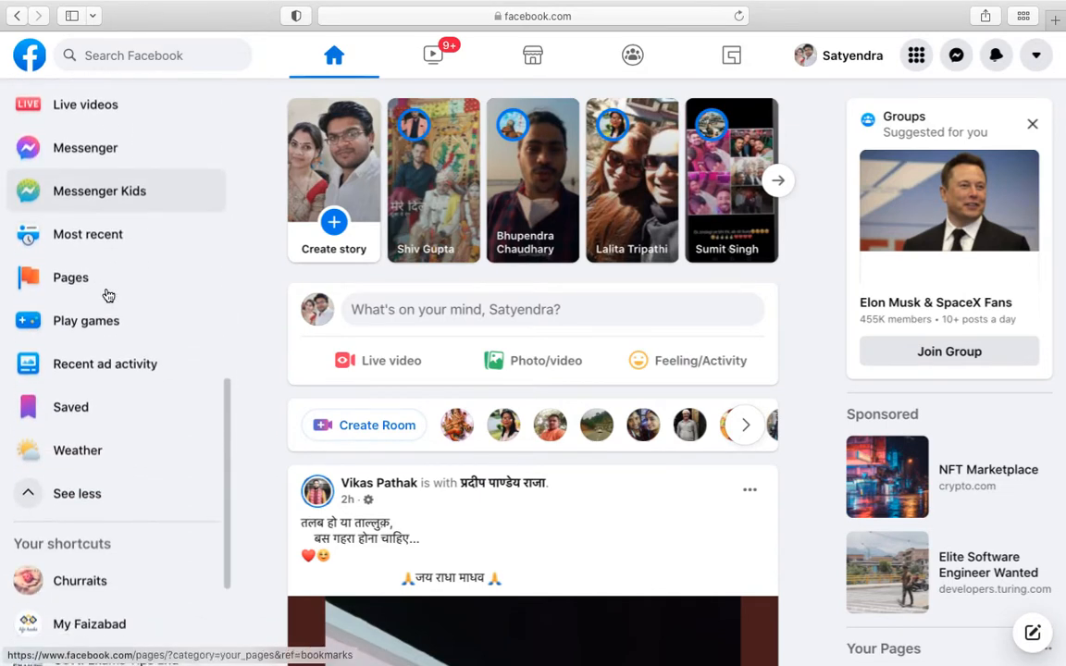
pyautogui.moveTo(78, 281)
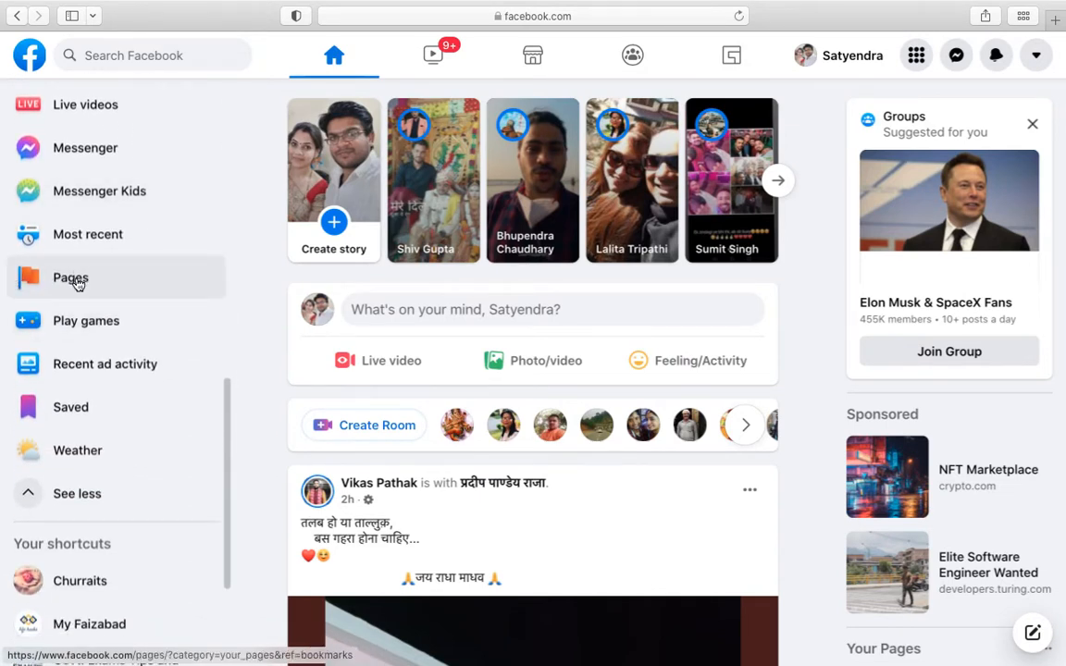
# Step: Go to the Pages section listing the 12 Pages you manage
pyautogui.click(71, 278)
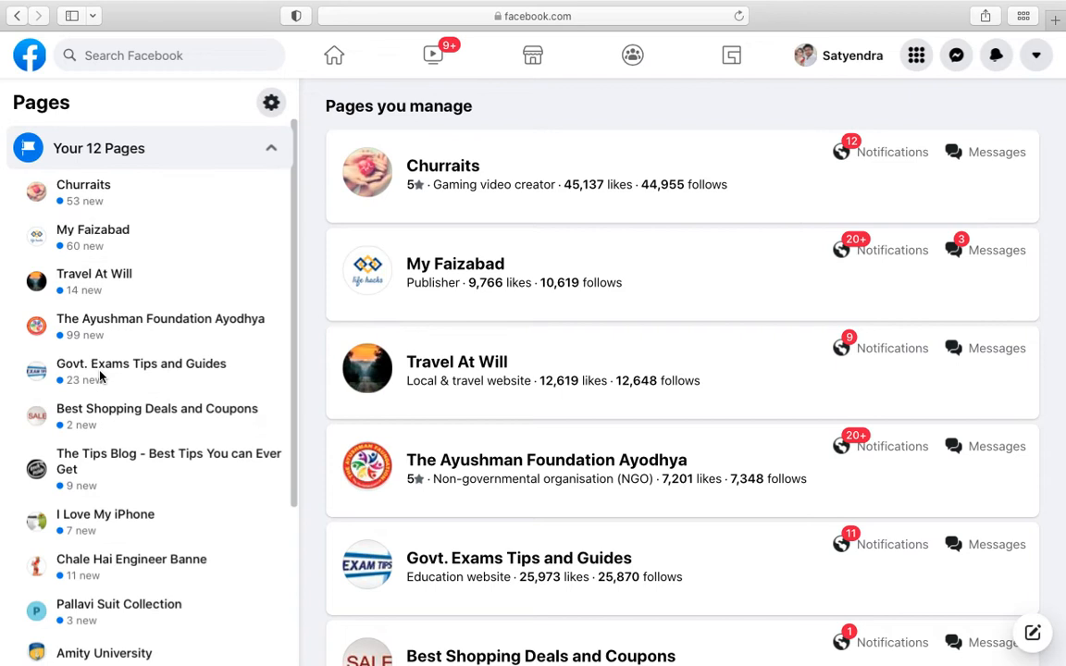
pyautogui.moveTo(100, 191)
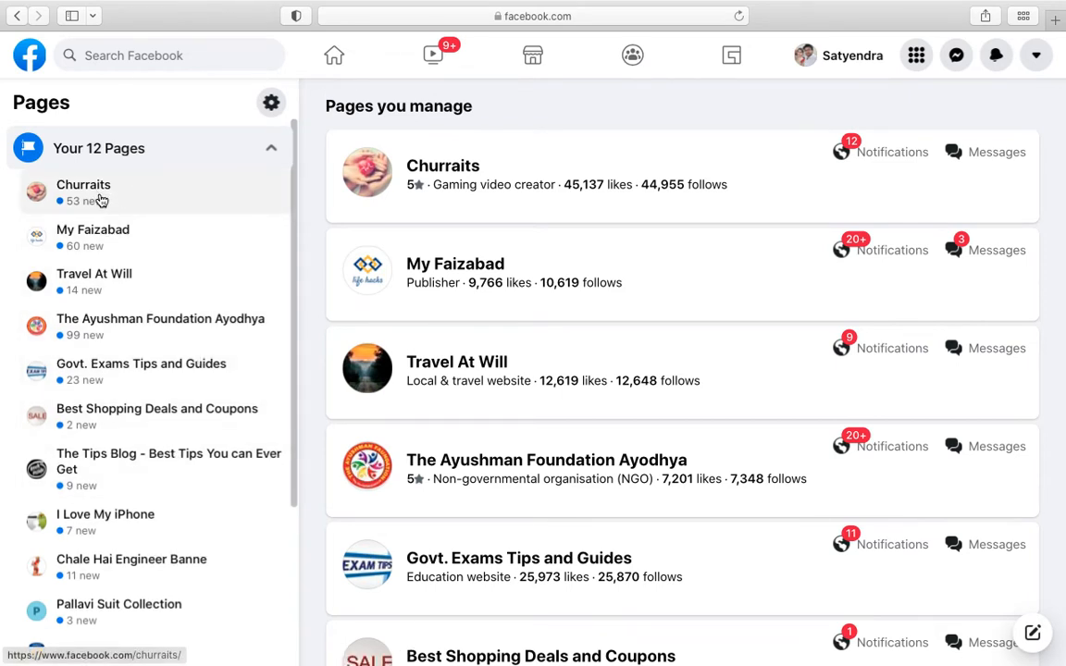
pyautogui.moveTo(130, 326)
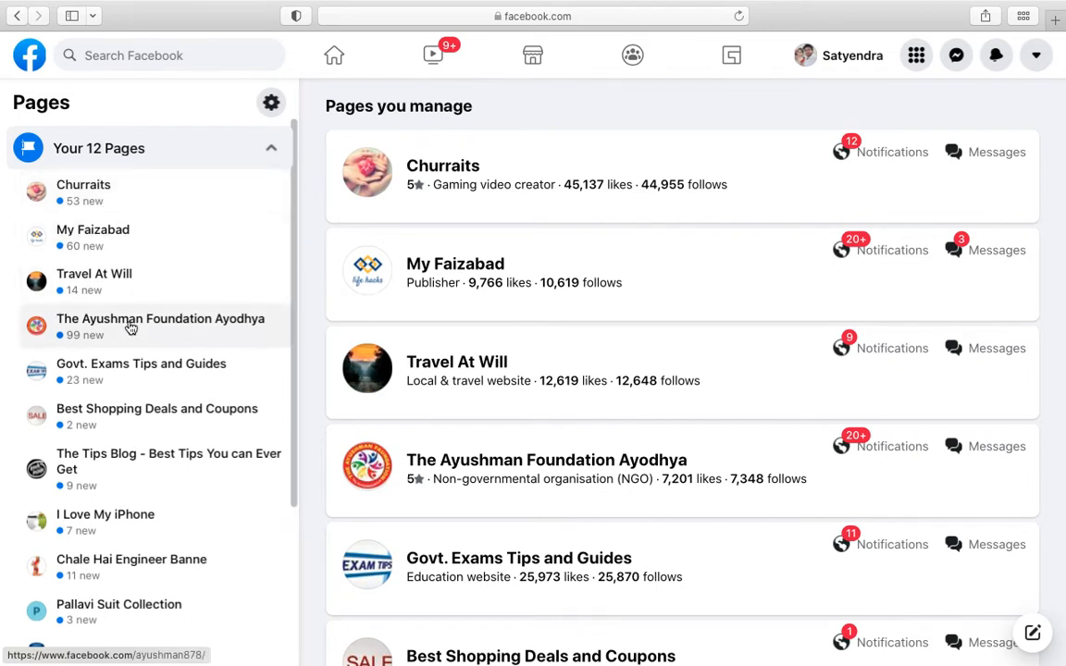
pyautogui.moveTo(100, 205)
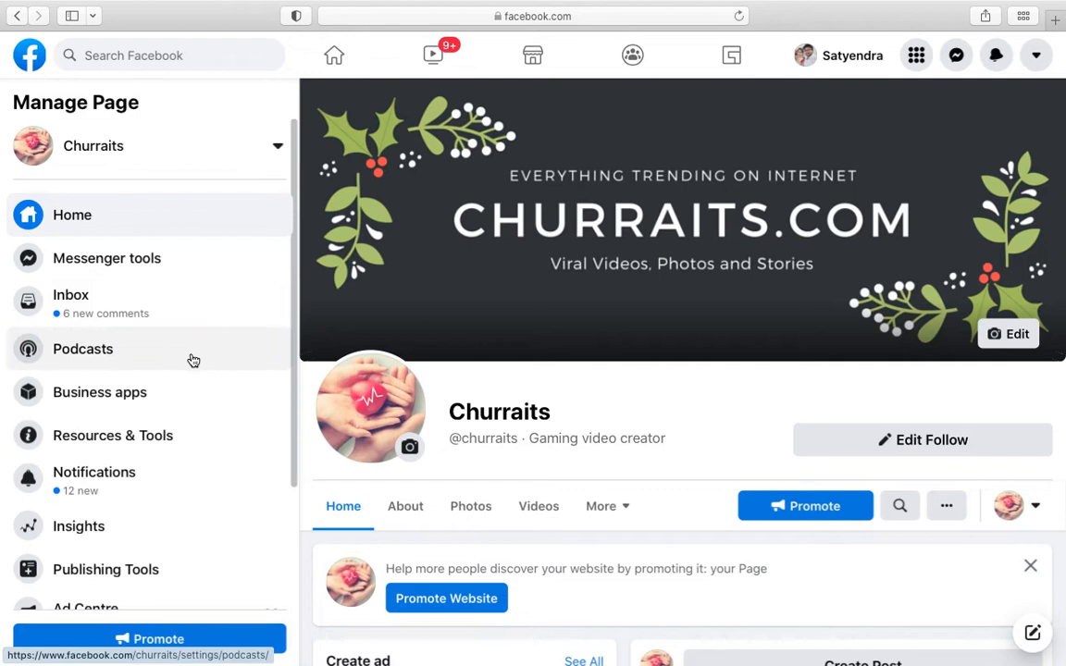
pyautogui.scroll(-3)
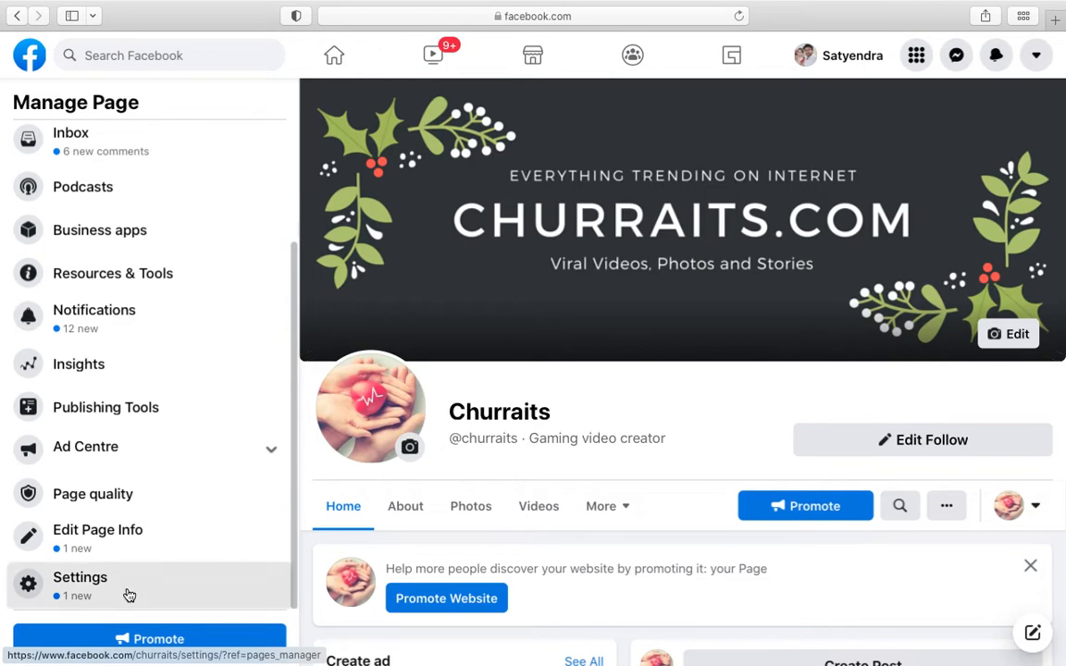
# Step: Go into Churraits' Page settings and scroll the settings categories toward Page roles
pyautogui.click(80, 577)
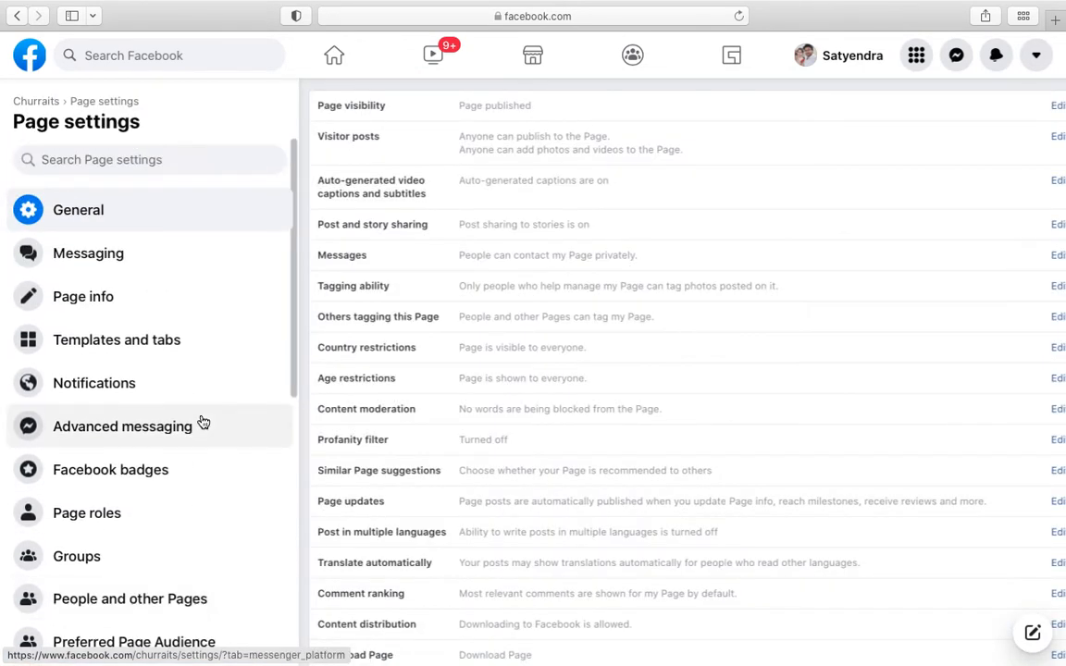
pyautogui.scroll(-3)
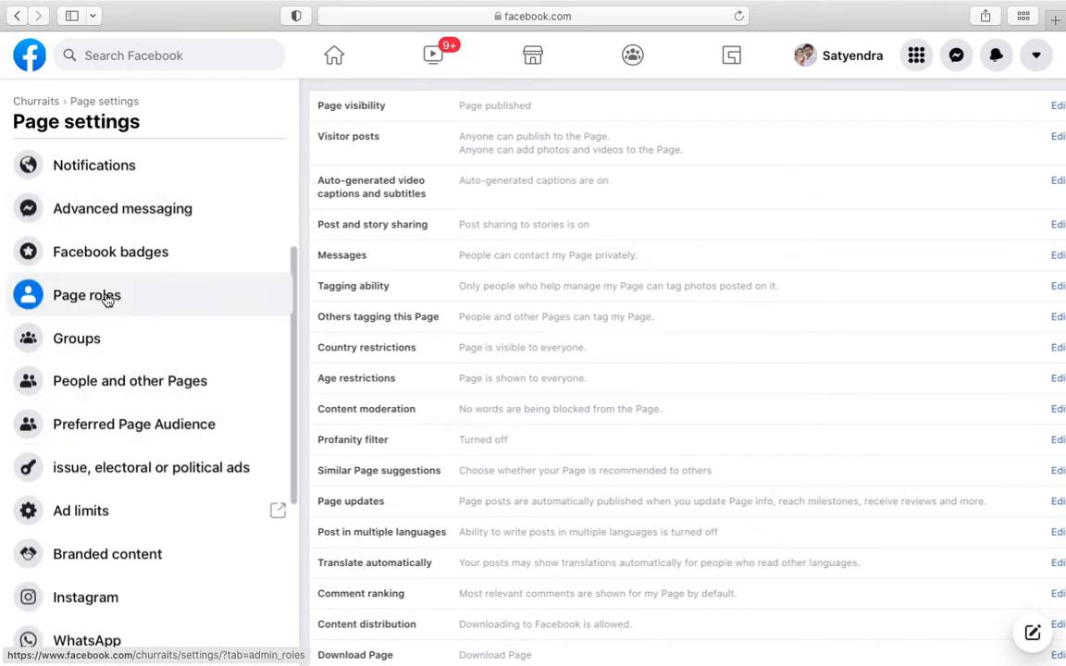
# Step: Show Churraits' Page roles settings with the Assign a new Page role box
pyautogui.click(87, 294)
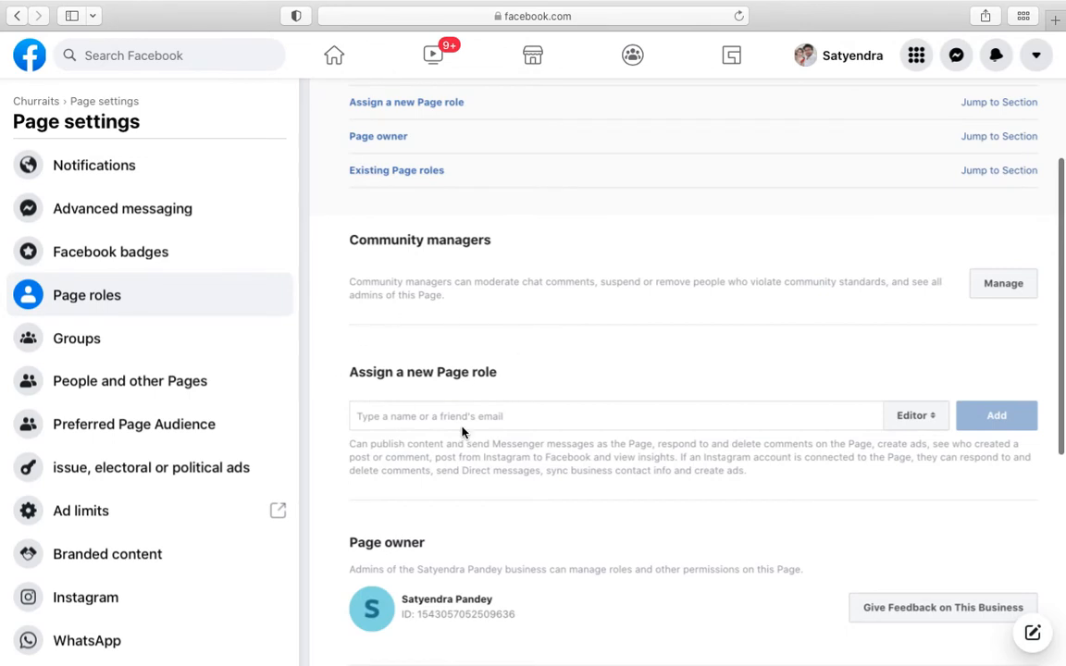
pyautogui.moveTo(915, 414)
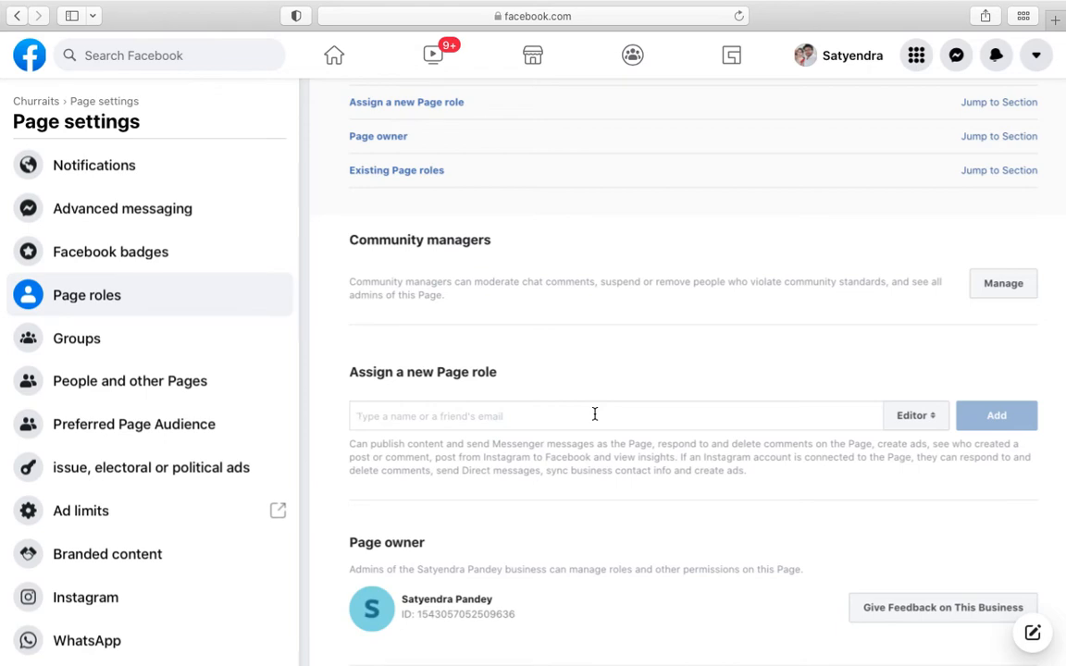
pyautogui.write('Bhumik')
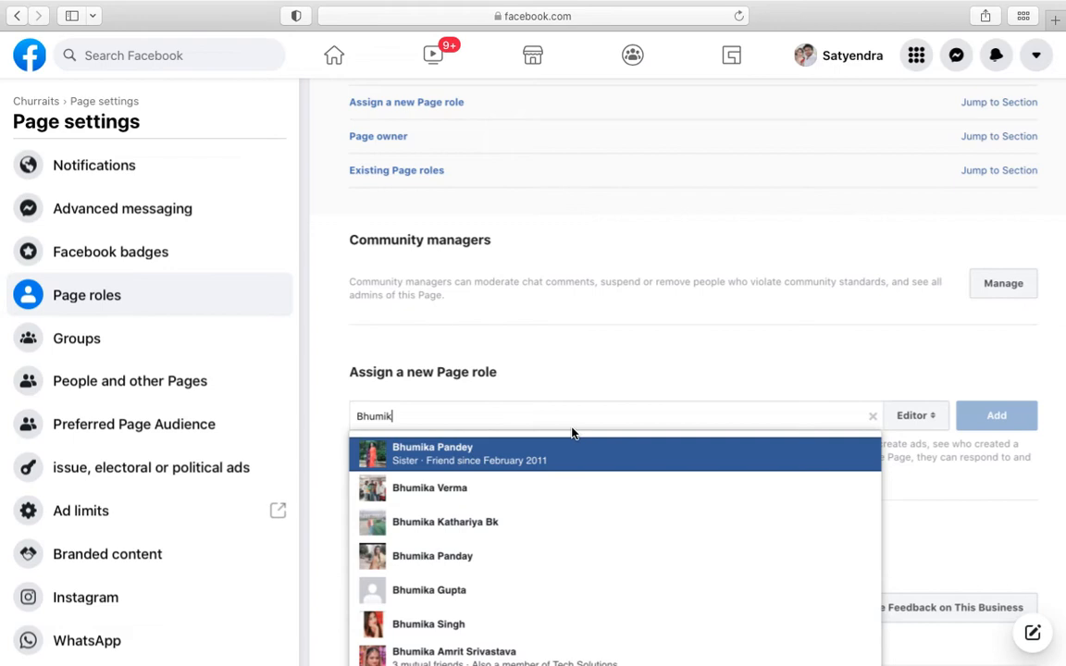
pyautogui.click(433, 453)
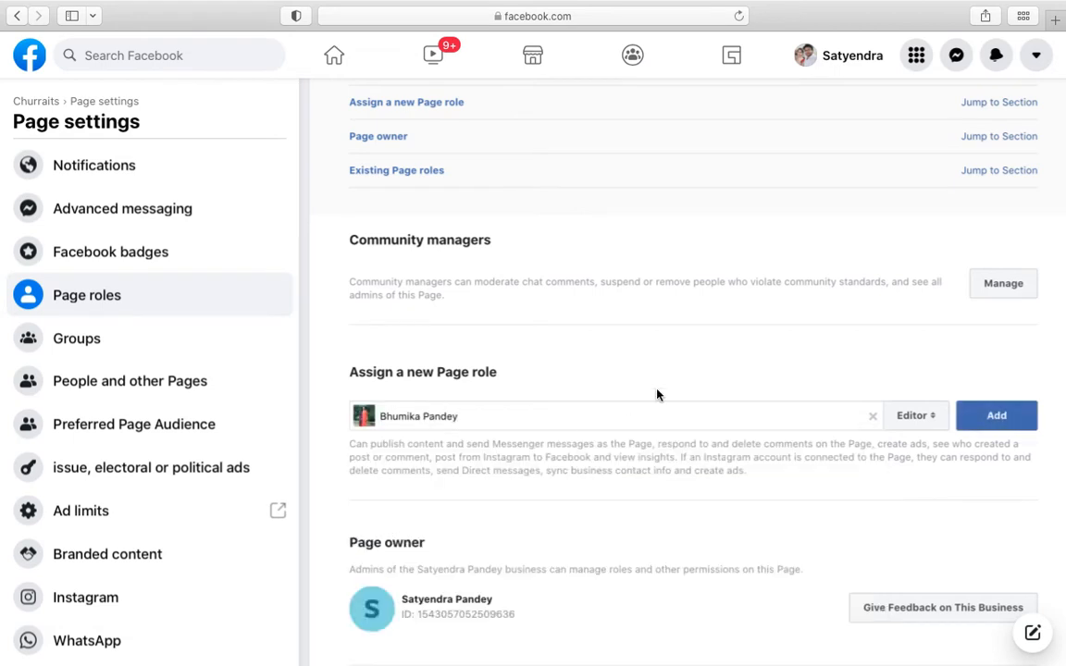
pyautogui.moveTo(692, 381)
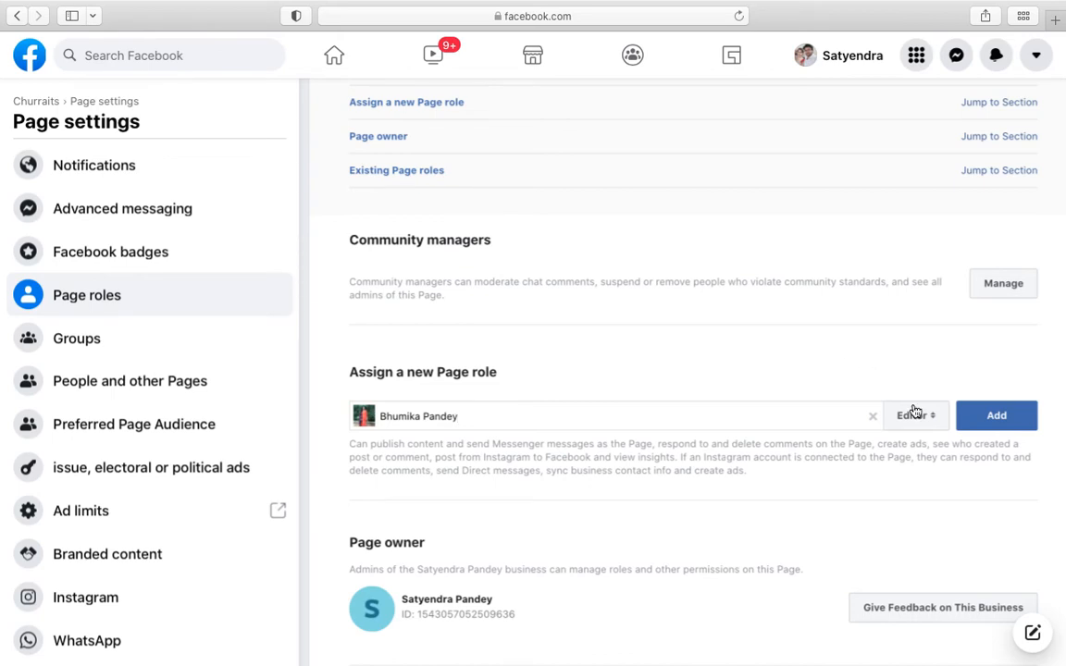
pyautogui.click(914, 415)
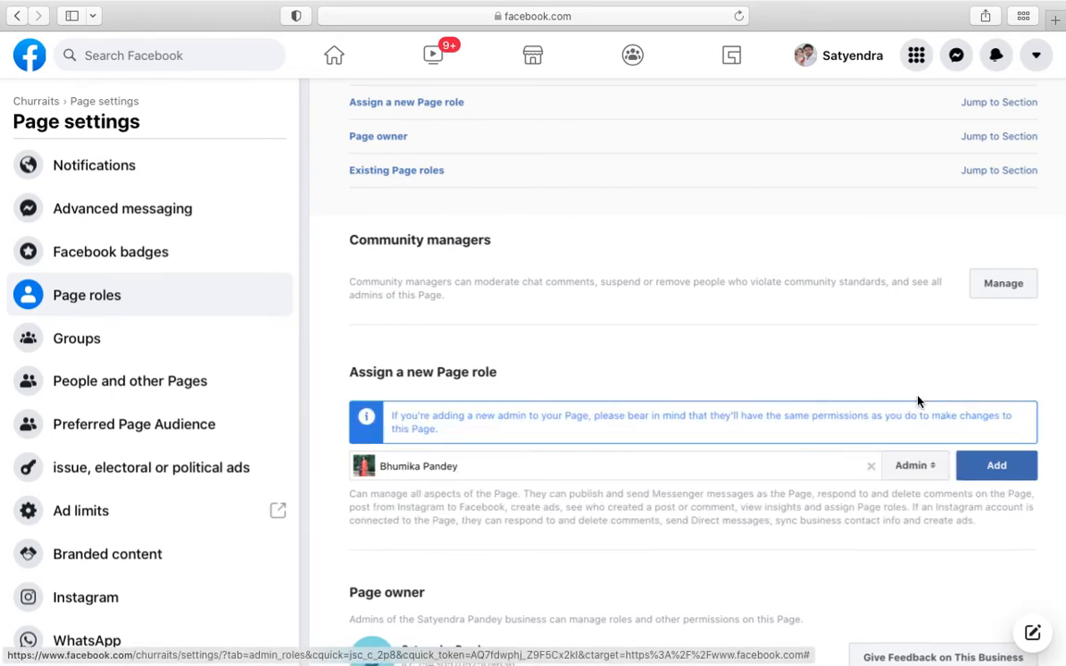
pyautogui.scroll(-3)
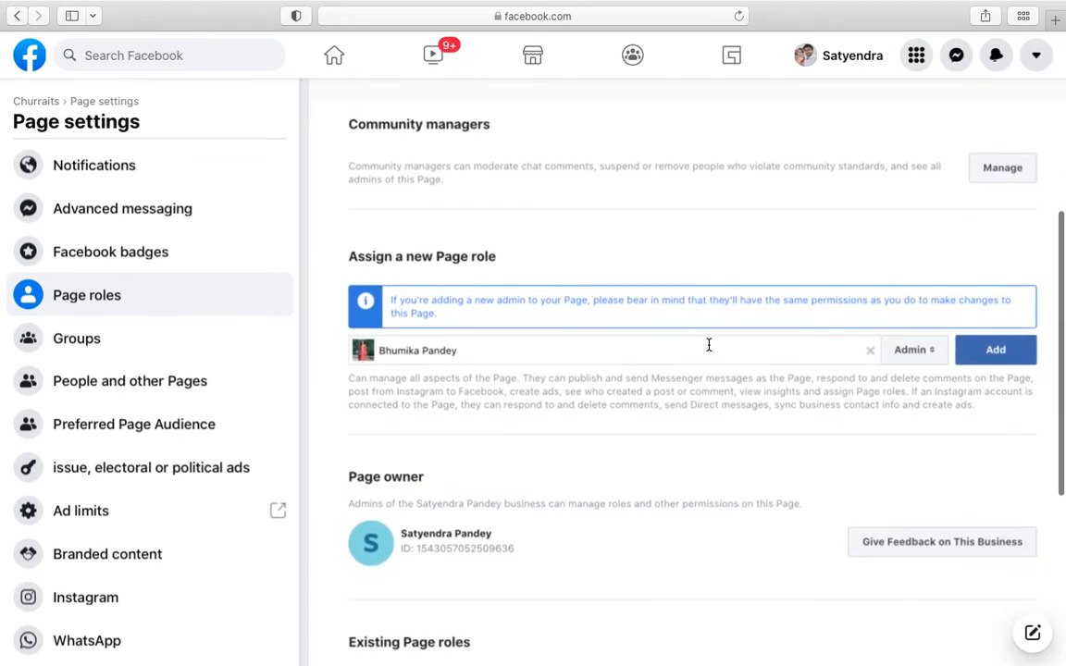
pyautogui.moveTo(607, 318)
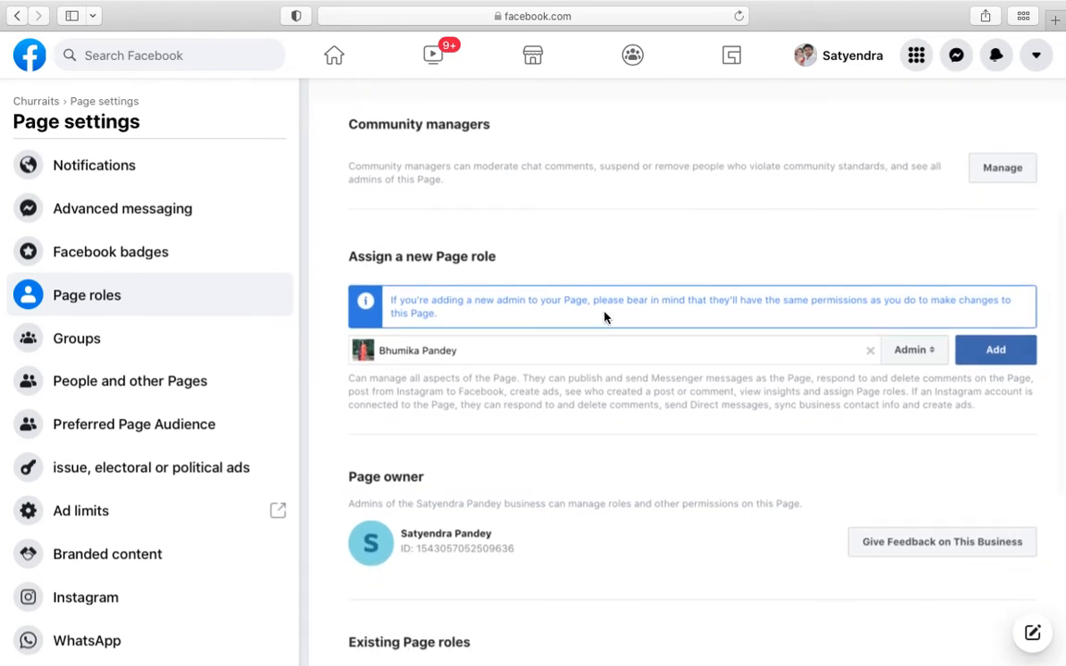
pyautogui.moveTo(737, 455)
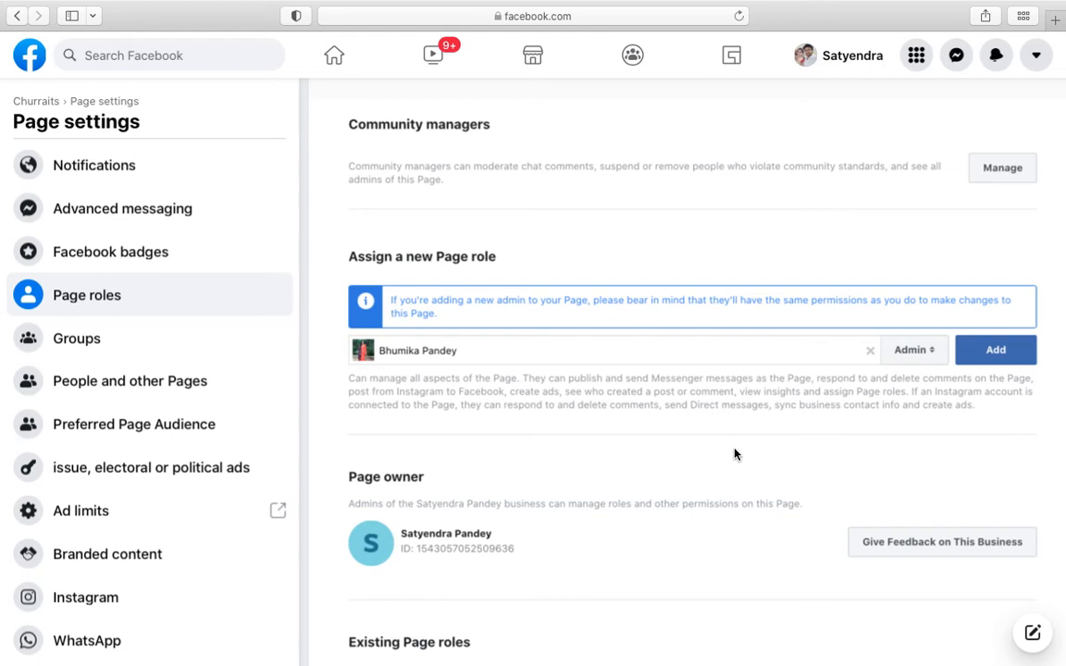
pyautogui.moveTo(947, 429)
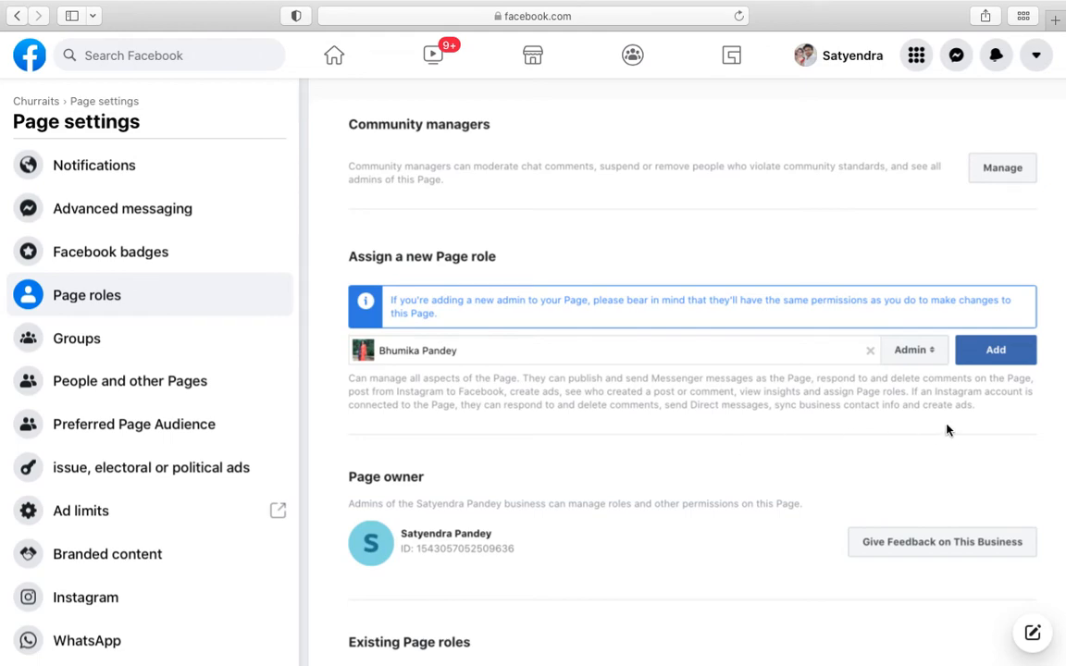
pyautogui.scroll(-3)
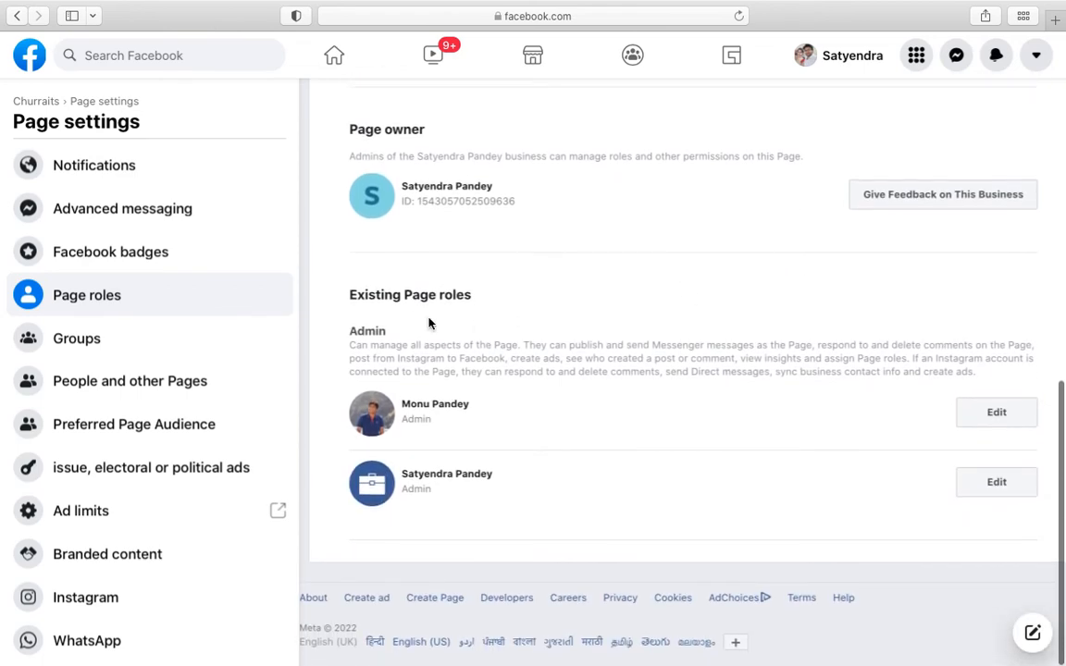
pyautogui.moveTo(463, 310)
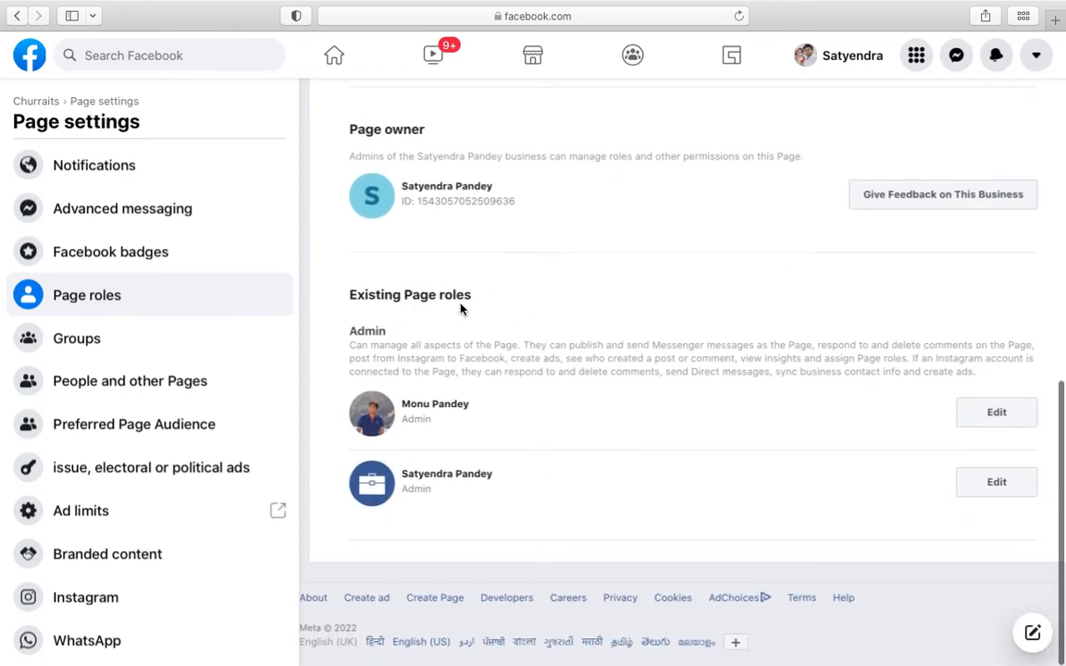
pyautogui.moveTo(481, 515)
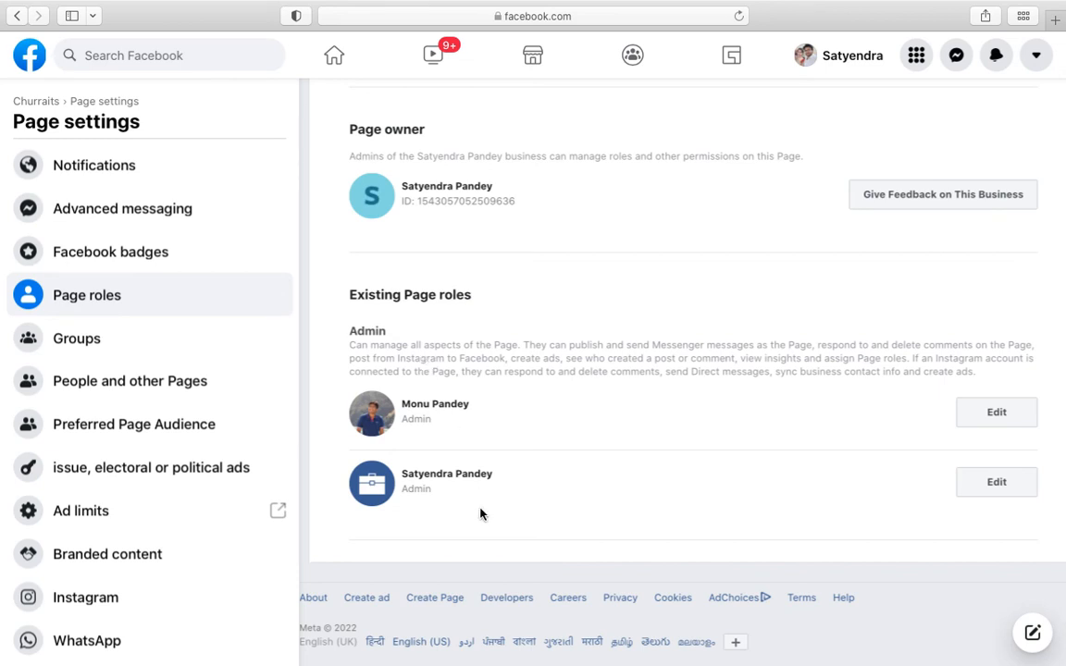
pyautogui.moveTo(467, 417)
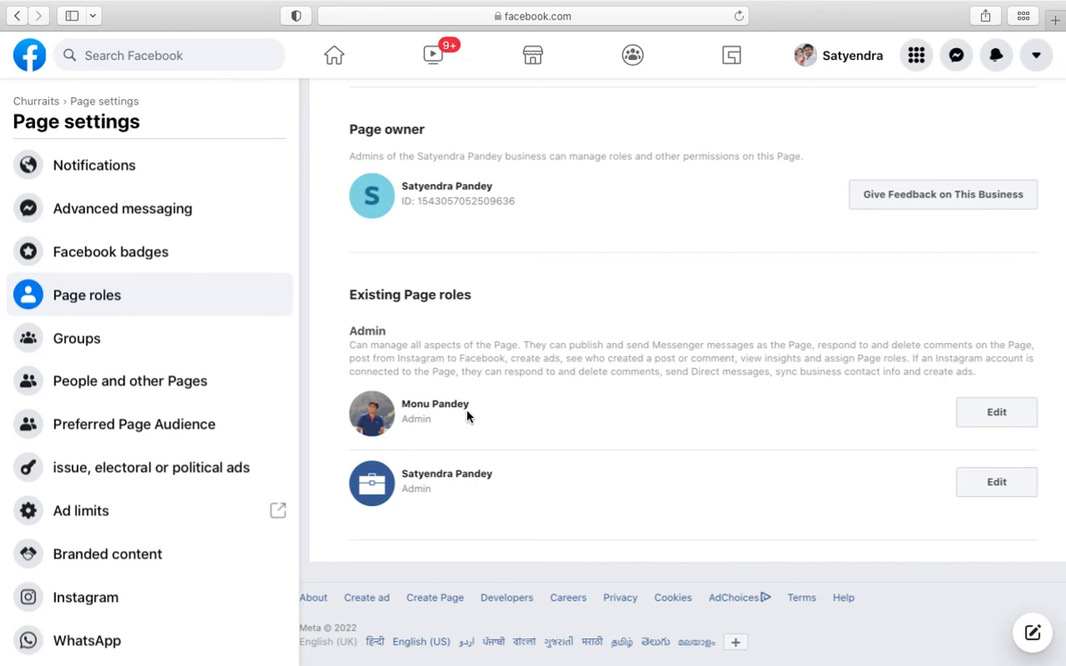
pyautogui.moveTo(596, 441)
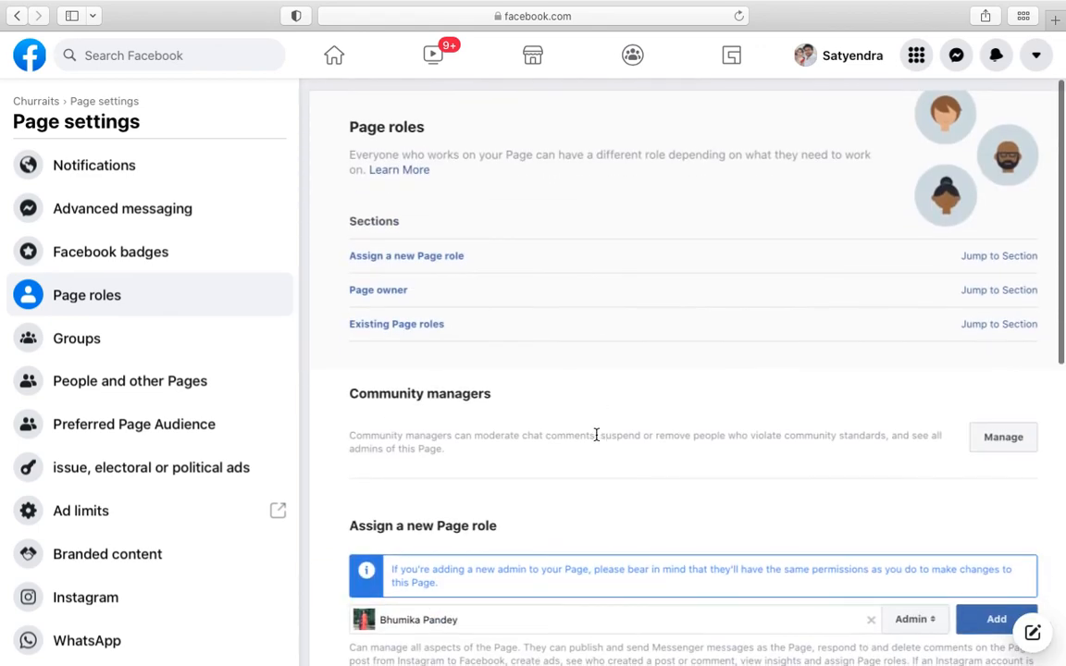
pyautogui.moveTo(679, 348)
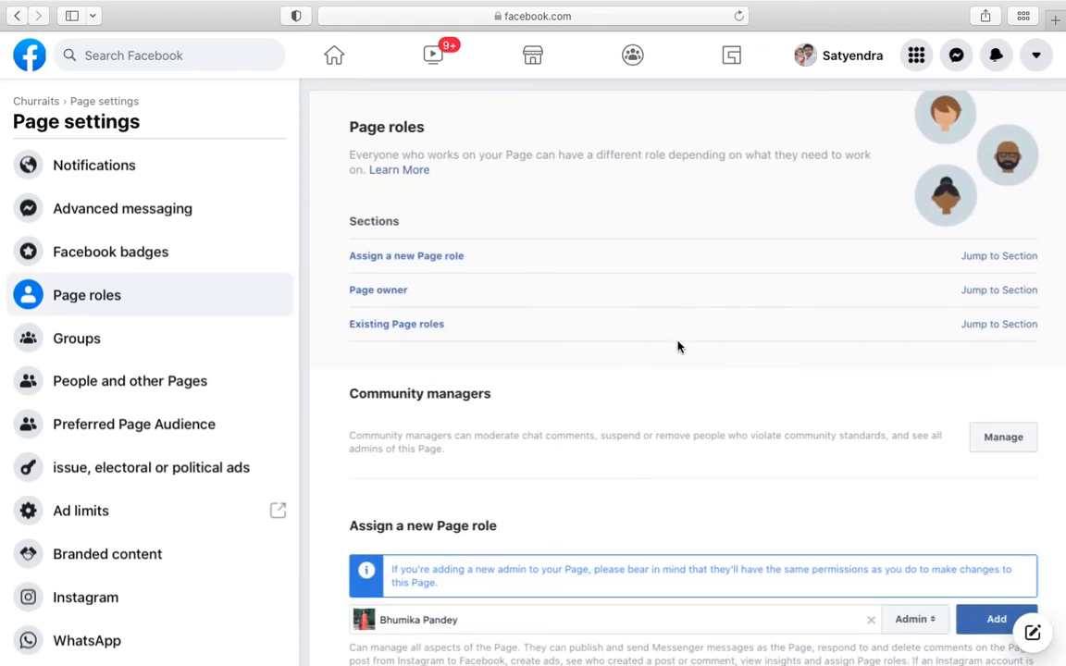